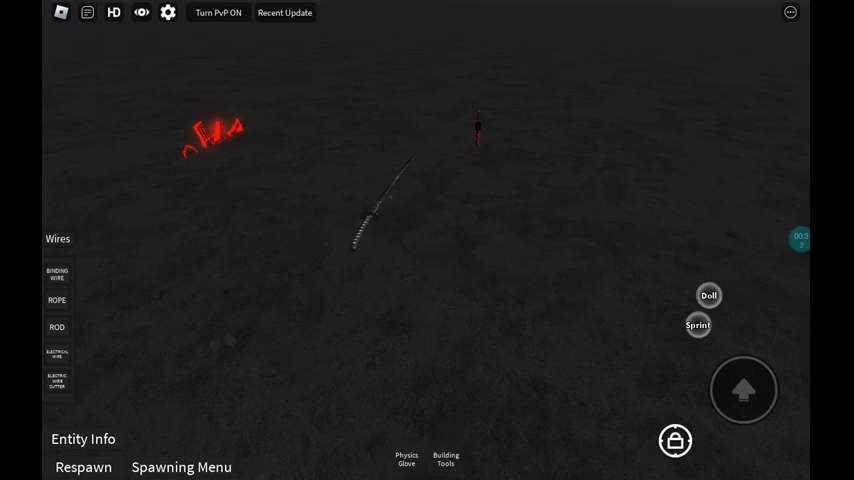
Equip the F3X Building Tools beside the scattered doll and toy figures
click(445, 458)
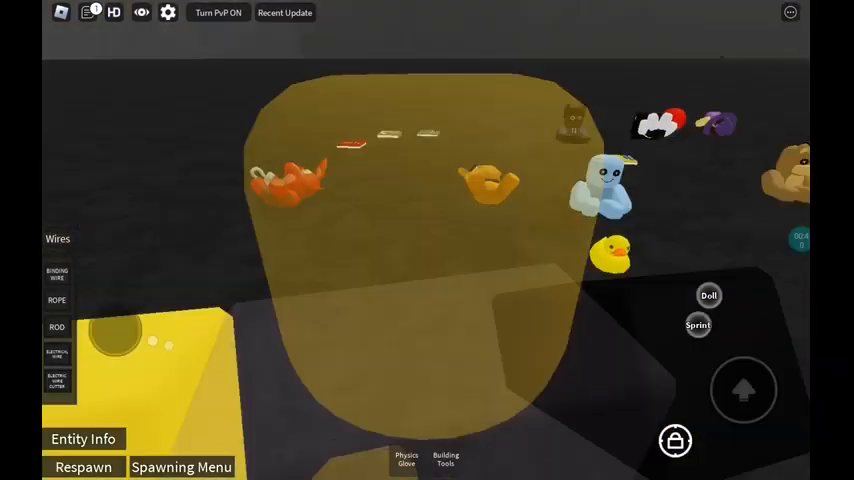
click(445, 458)
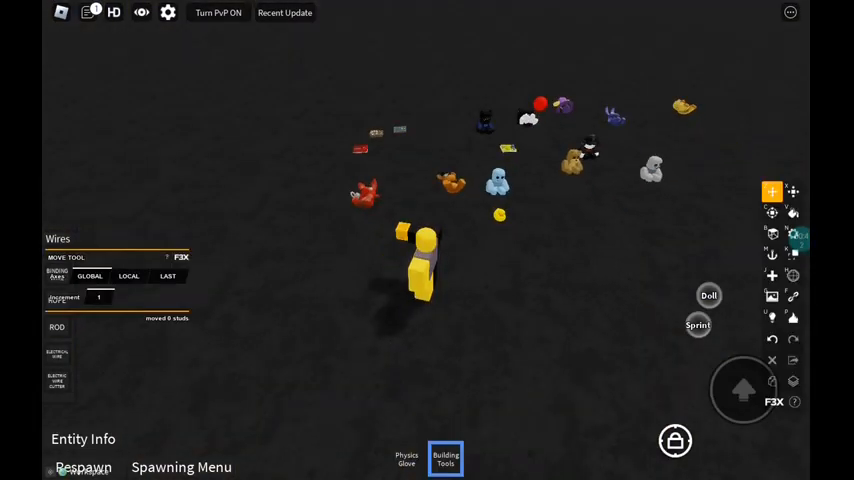
Unequip the Building Tools and walk to the glowing coffin prop by the wall
click(365, 190)
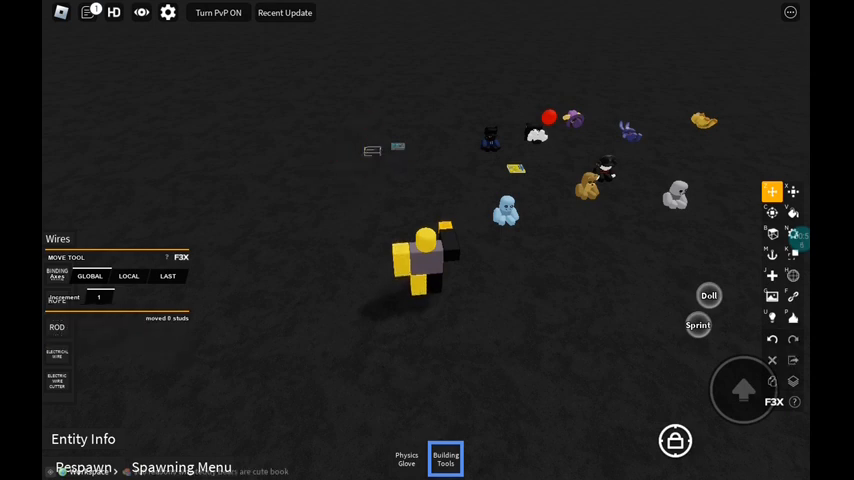
click(505, 210)
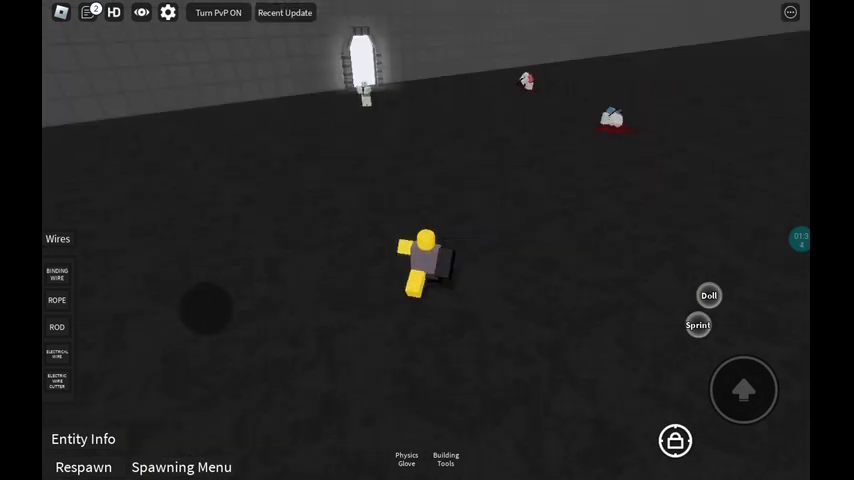
Equip Building Tools and open the Spawning Menu's Entities page listing Human, Toxoid and soldiers
click(445, 458)
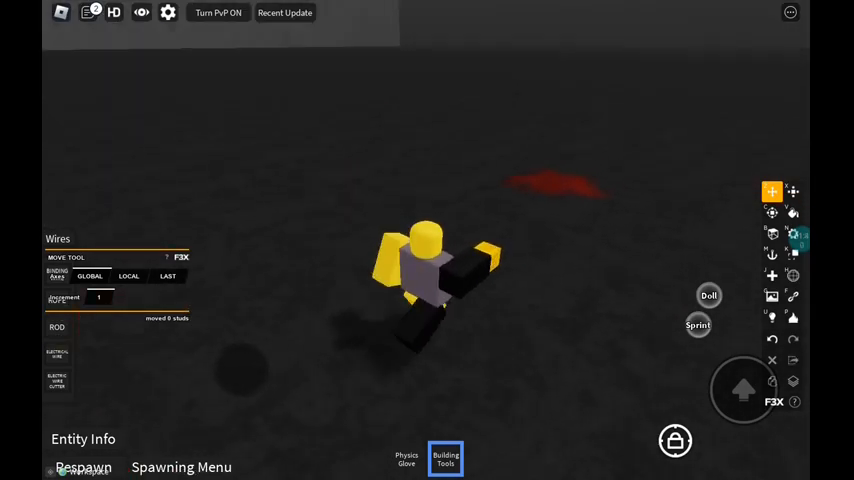
click(181, 467)
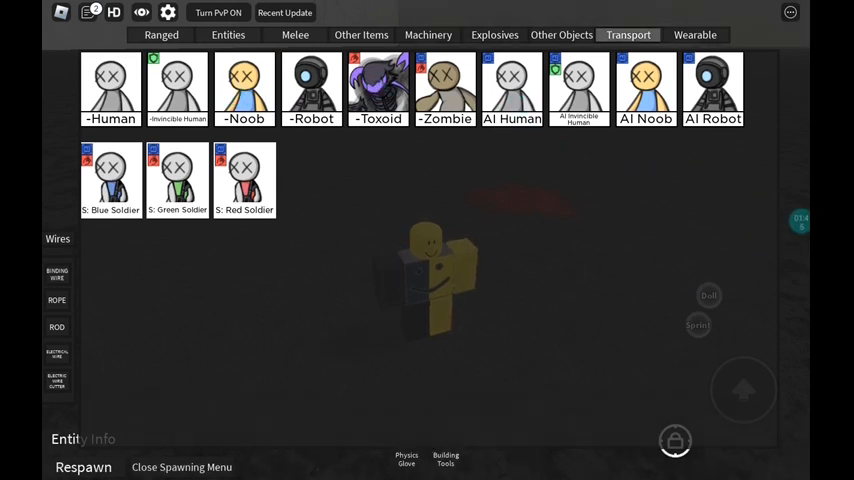
Close the Spawning Menu to head toward the Toxoid statue
click(181, 467)
text(summon toxoi)
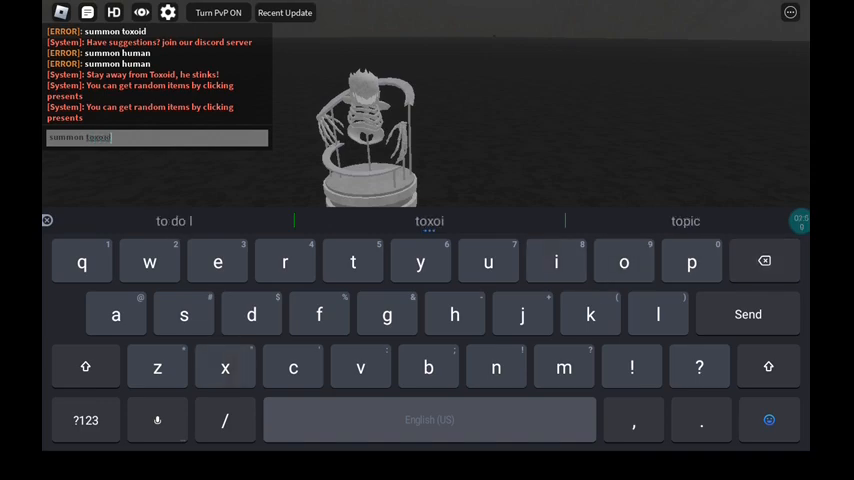
Send 'summon toxoid', start another 'tox' command, close chat, and equip Building Tools
click(747, 313)
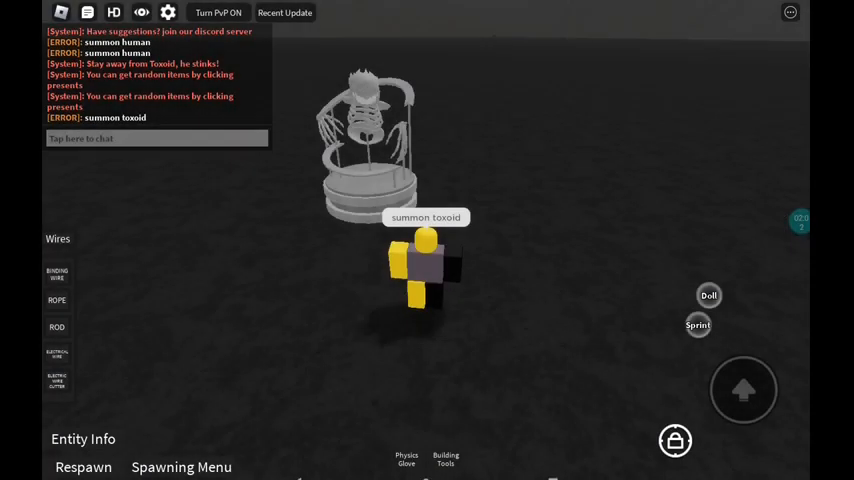
click(155, 138)
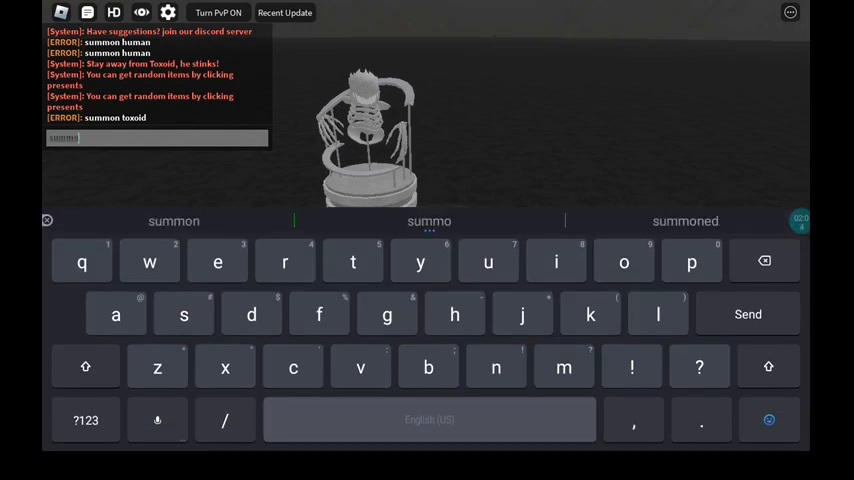
text(tox)
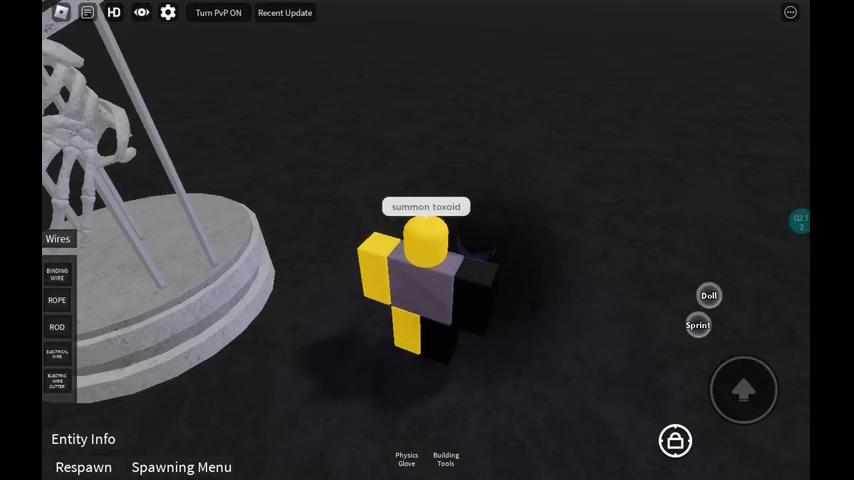
click(218, 12)
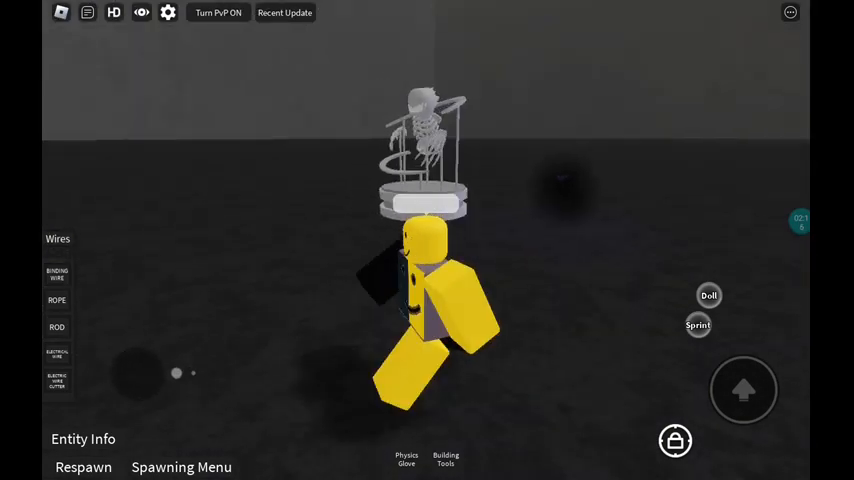
click(445, 458)
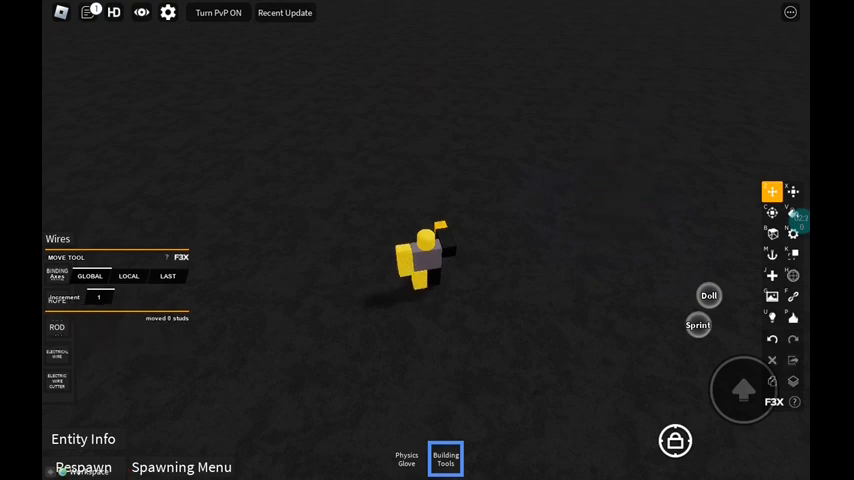
Open the Spawning Menu and scroll through the Other Objects props list
click(181, 467)
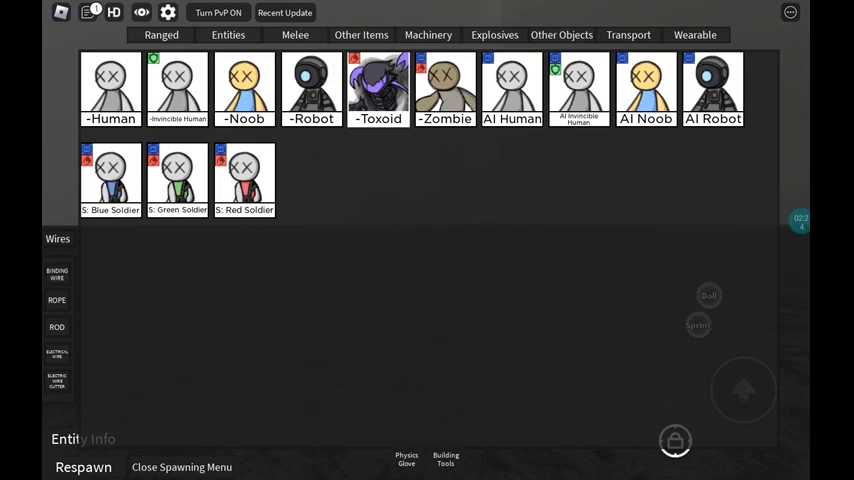
click(628, 35)
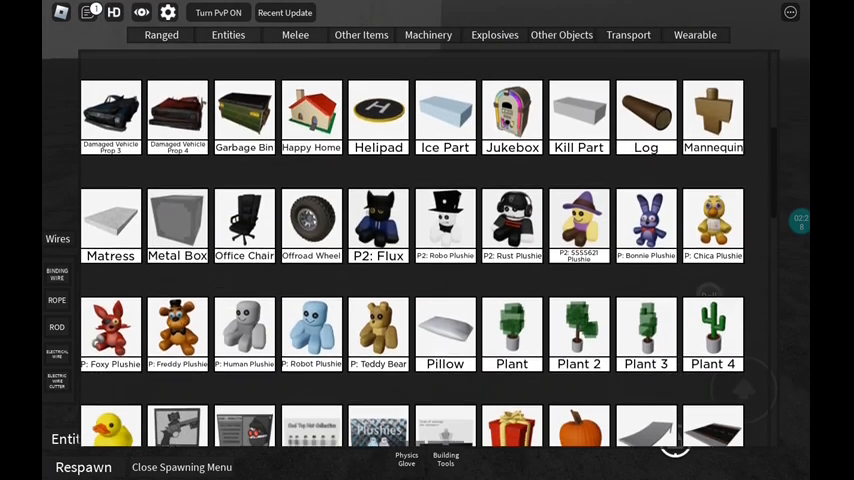
scroll(down, 3)
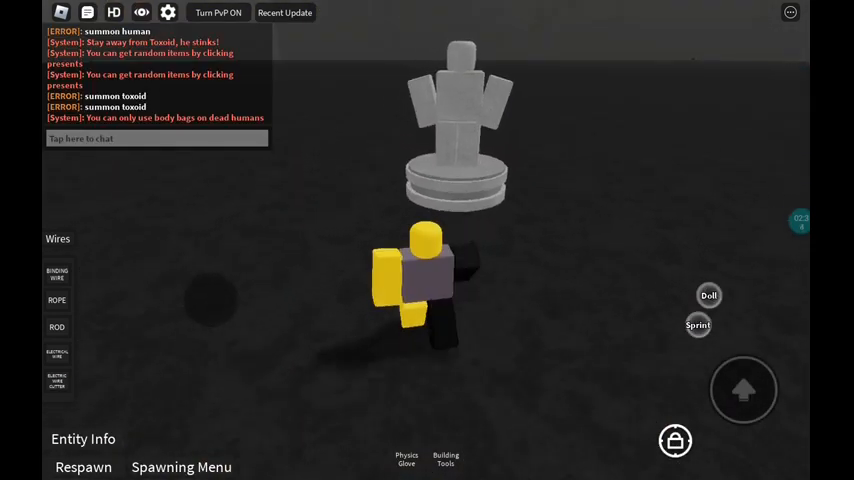
Type 'summon human' in chat, then equip Building Tools again
click(156, 138)
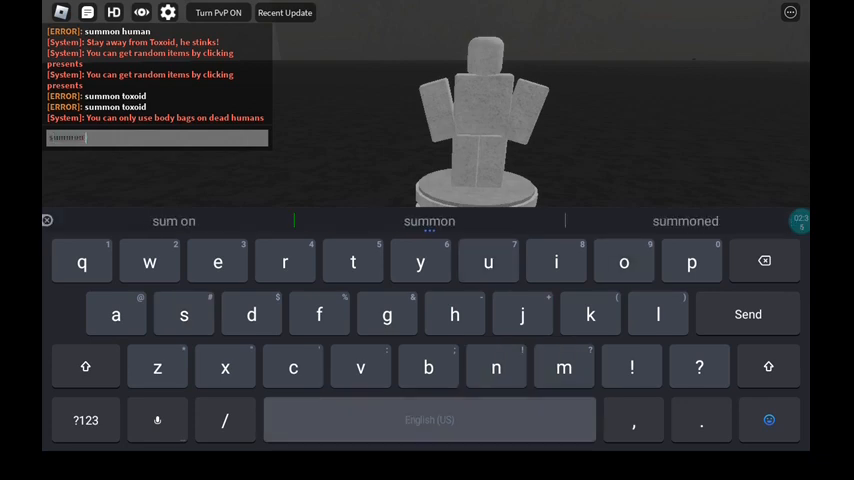
text(huma)
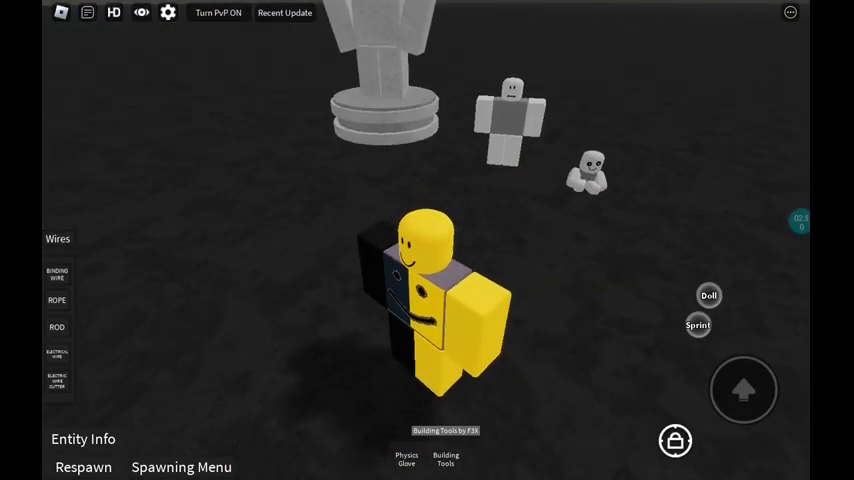
click(445, 459)
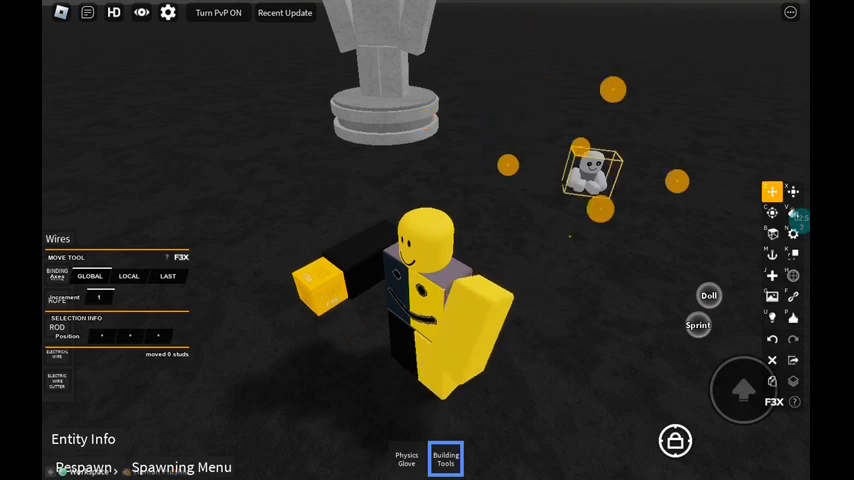